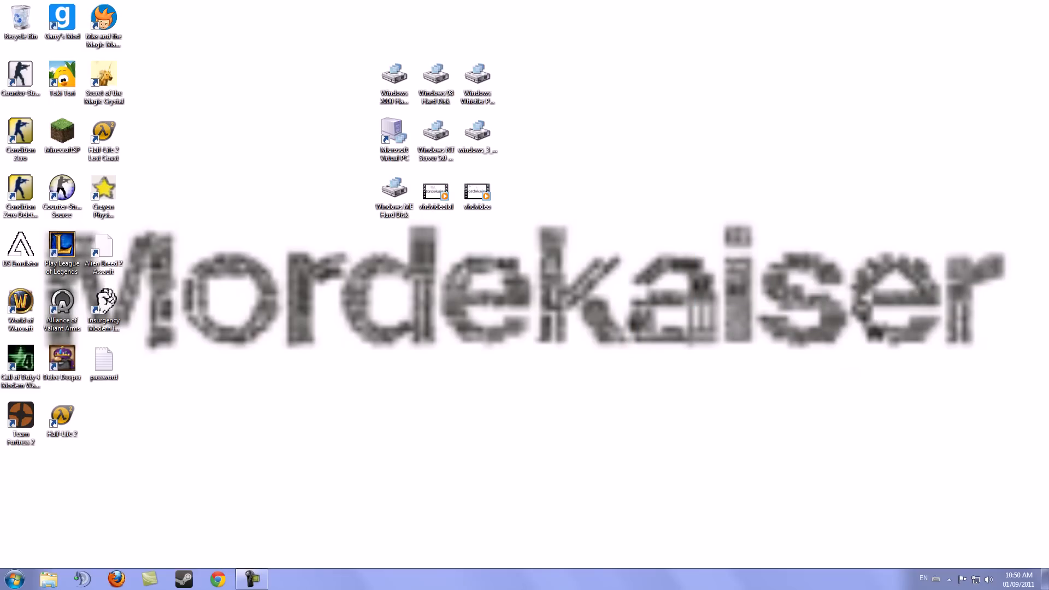
Run ipconfig in a Command Prompt to reveal the default gateway 192.168.0.1
{"action": "left_click", "coordinate": [13, 579]}
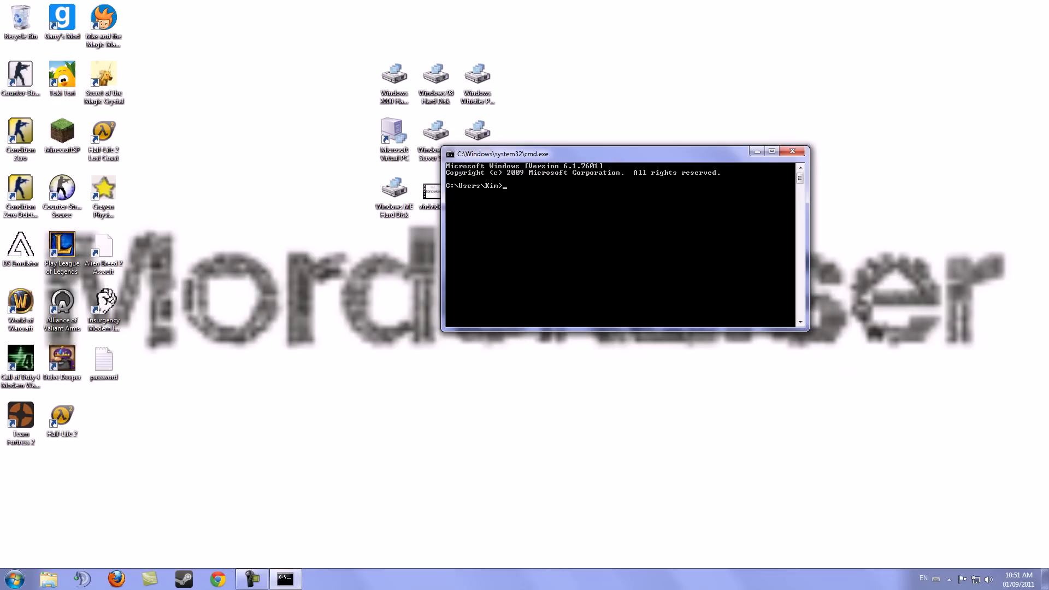
{"action": "type", "text": "ipconfig"}
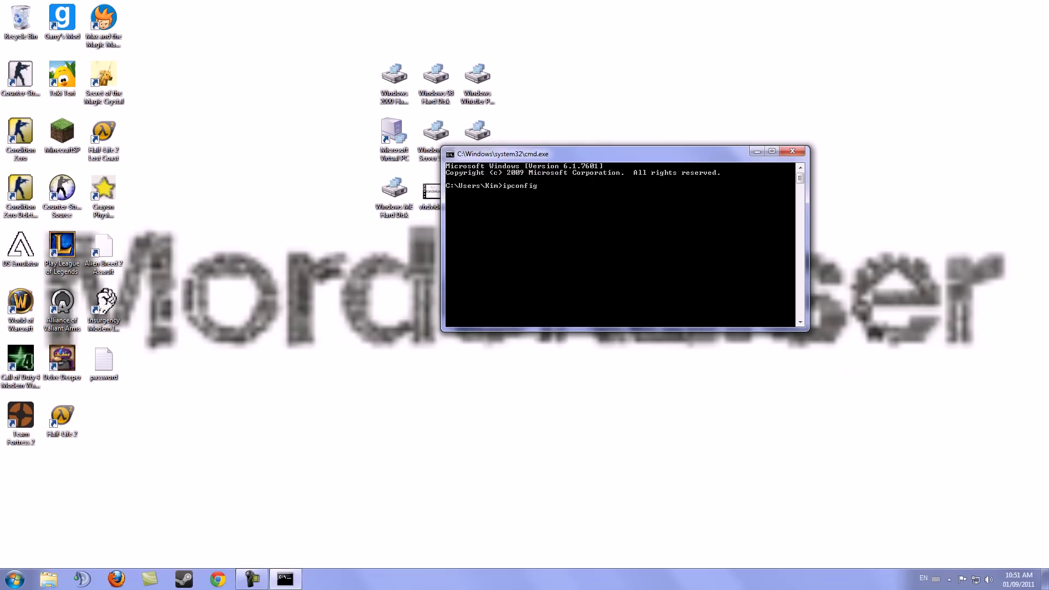
{"action": "key", "text": "Return"}
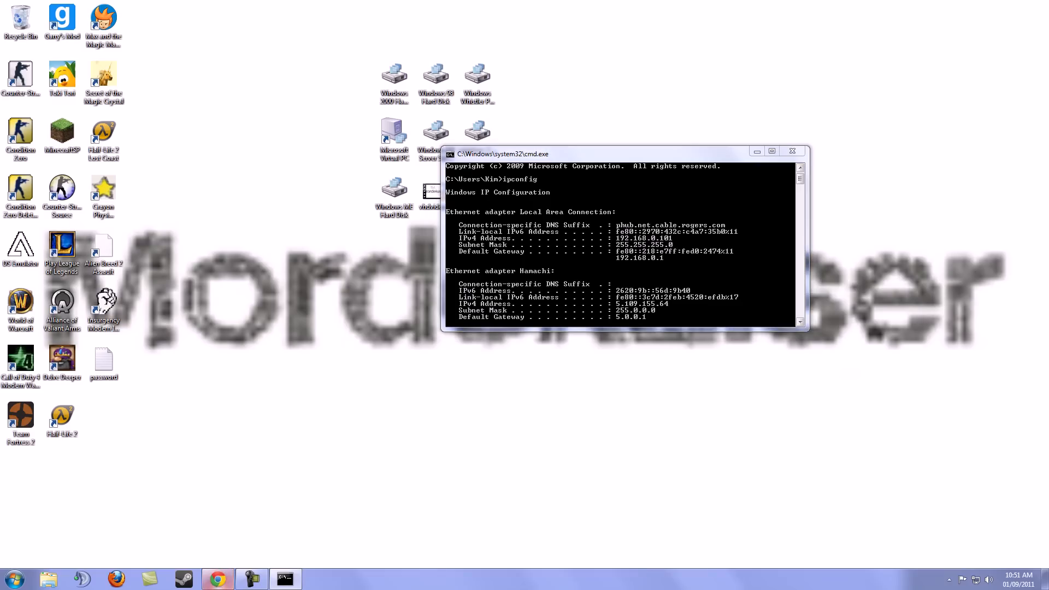
Load the D-Link login page at 192.168.0.1 in Chrome and focus the Password field
{"action": "left_click", "coordinate": [217, 579]}
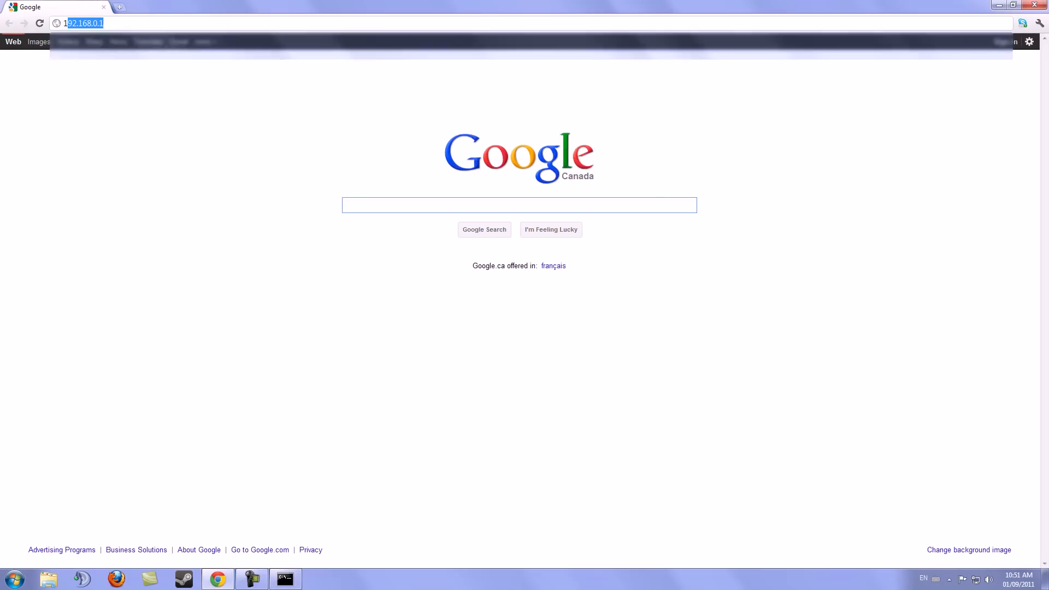
{"action": "type", "text": "192,168.0.1"}
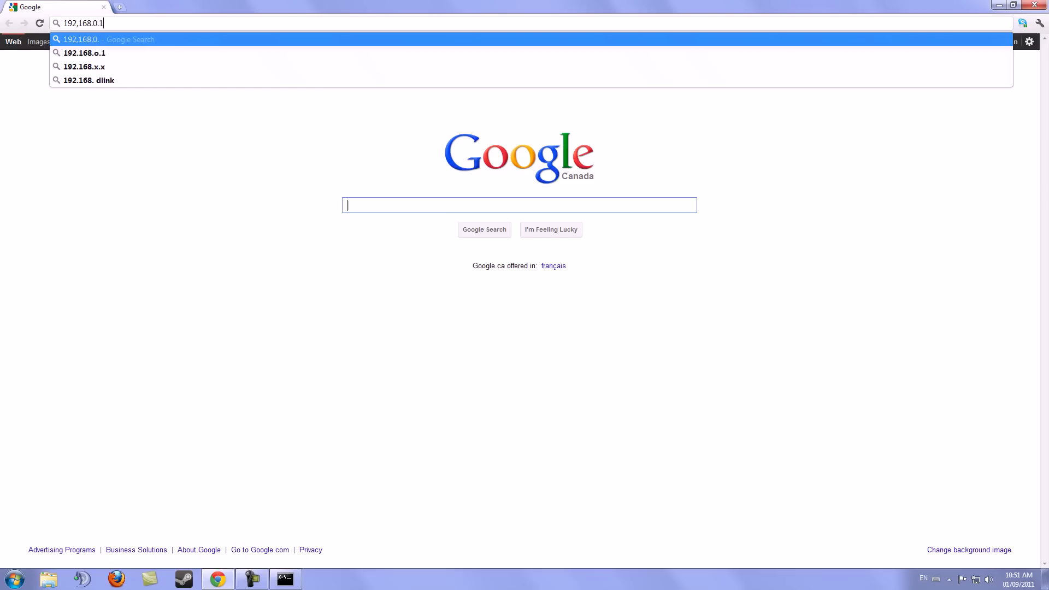
{"action": "key", "text": "BackSpace"}
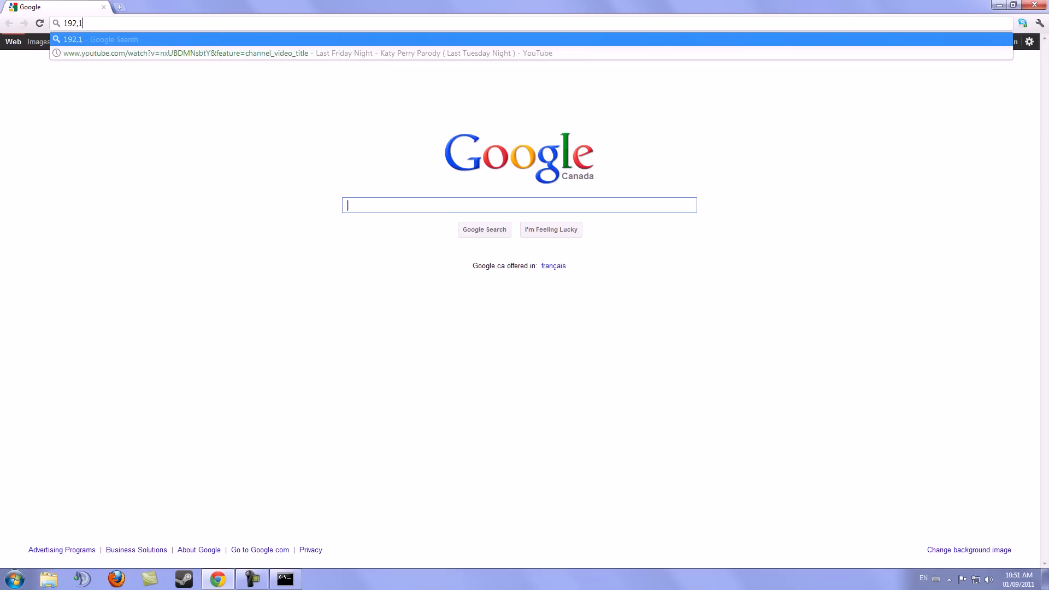
{"action": "key", "text": "BackSpace"}
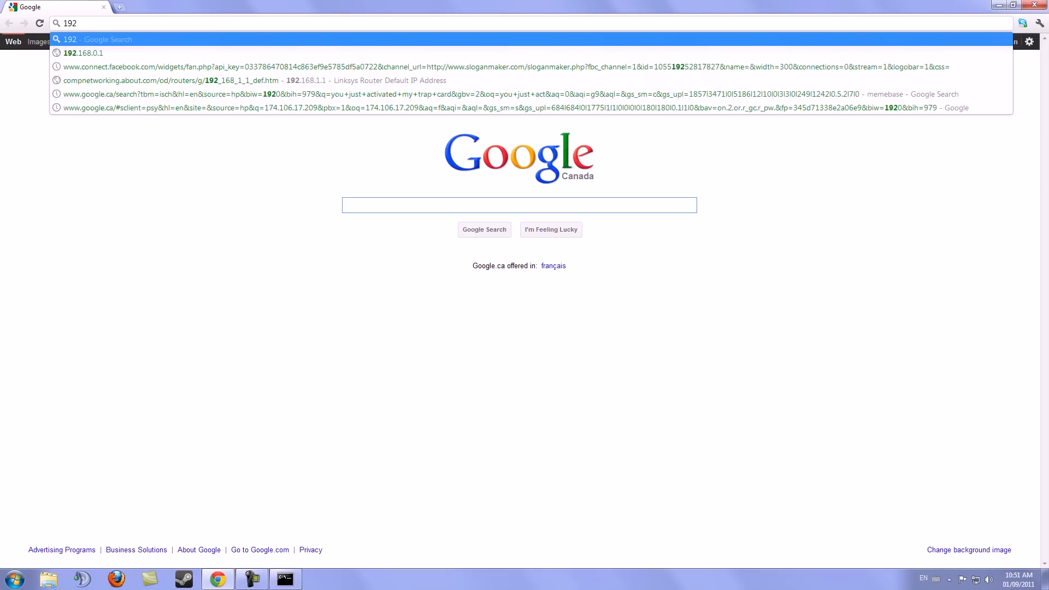
{"action": "left_click", "coordinate": [81, 53]}
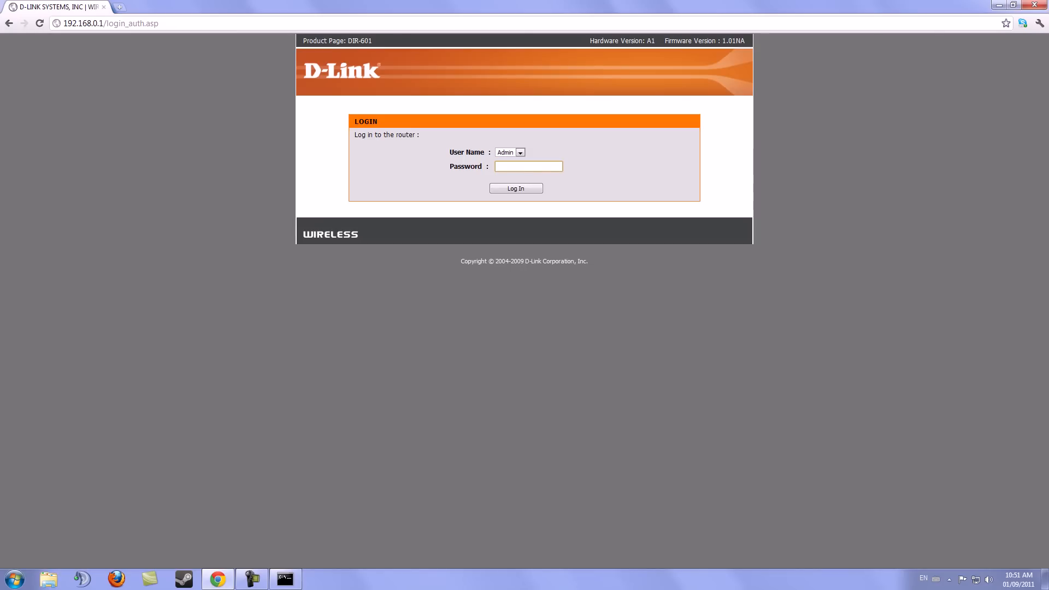
{"action": "left_click", "coordinate": [528, 166]}
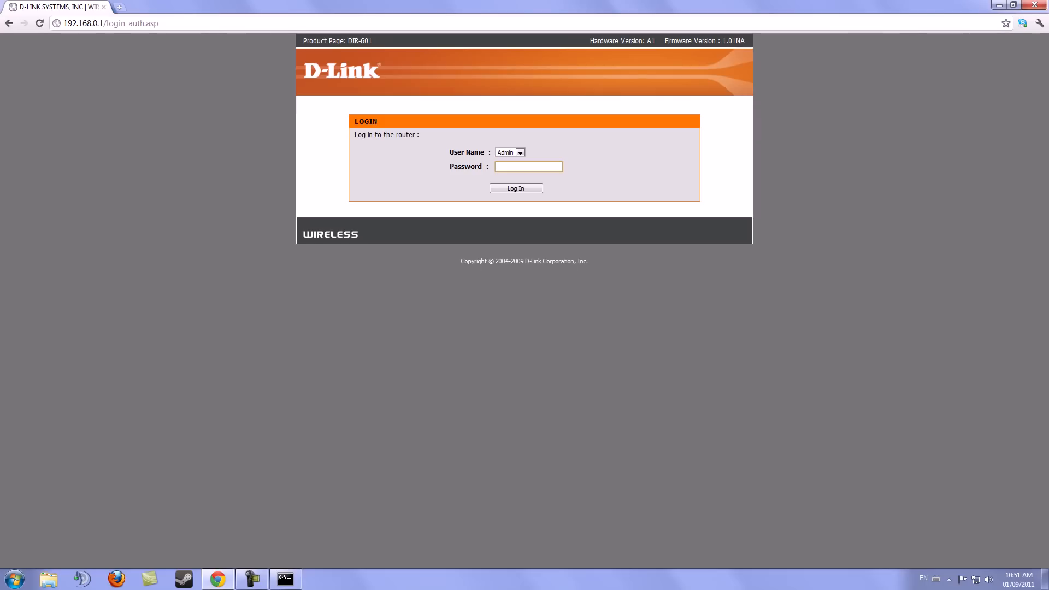
In a new tab on routerpasswords.com, look up default passwords for BROCADE
{"action": "left_click", "coordinate": [119, 7]}
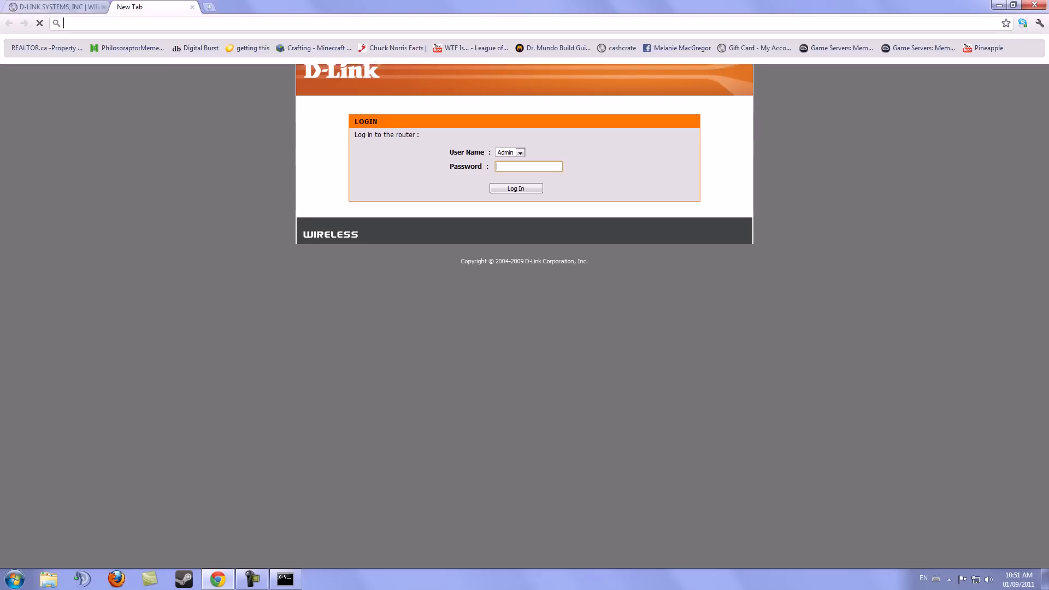
{"action": "type", "text": "routerpasswords.com"}
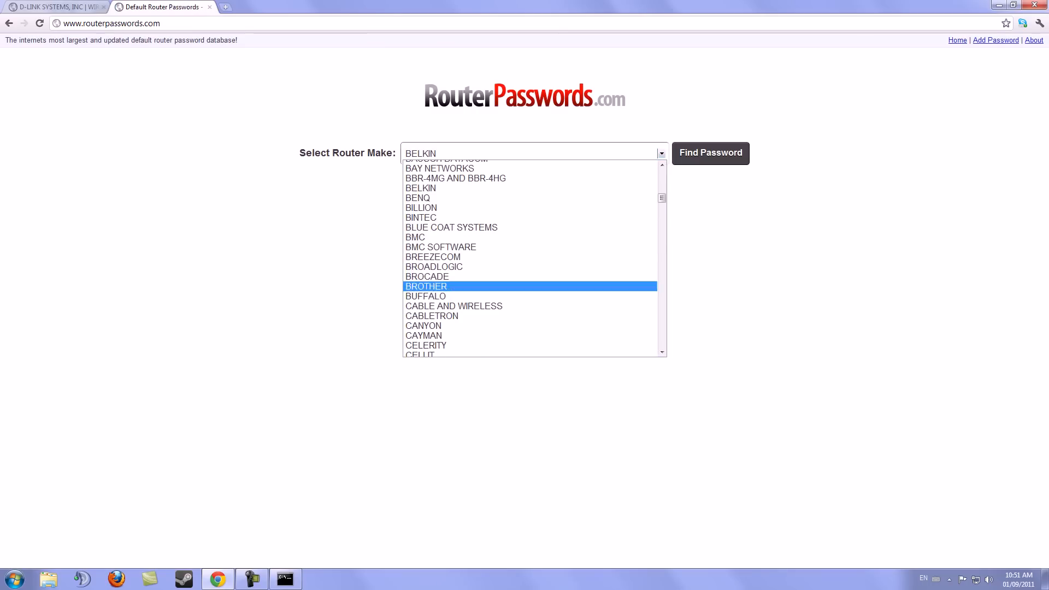
{"action": "left_click", "coordinate": [427, 276]}
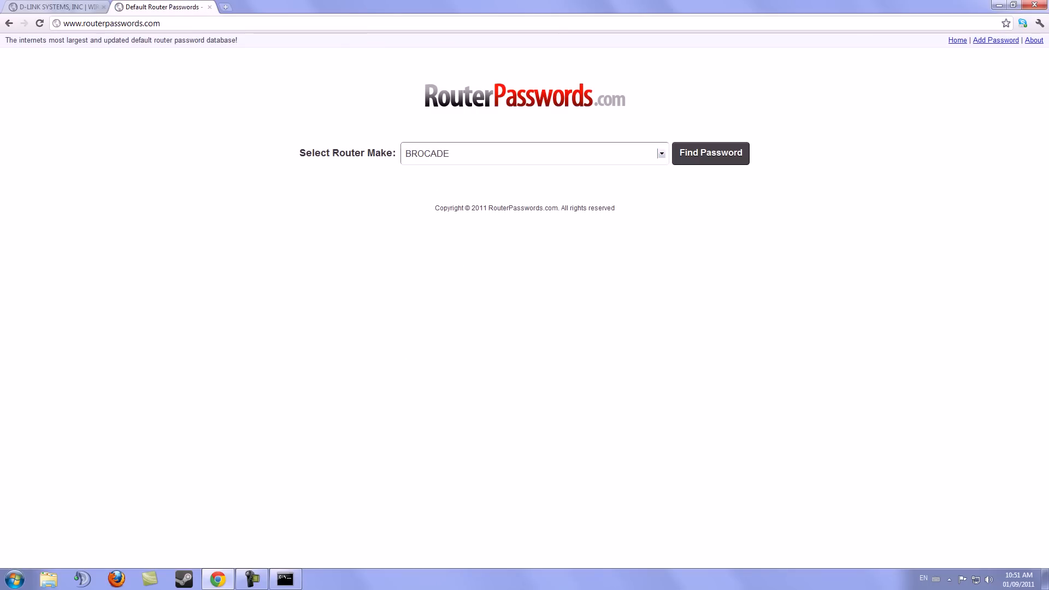
{"action": "left_click", "coordinate": [710, 153]}
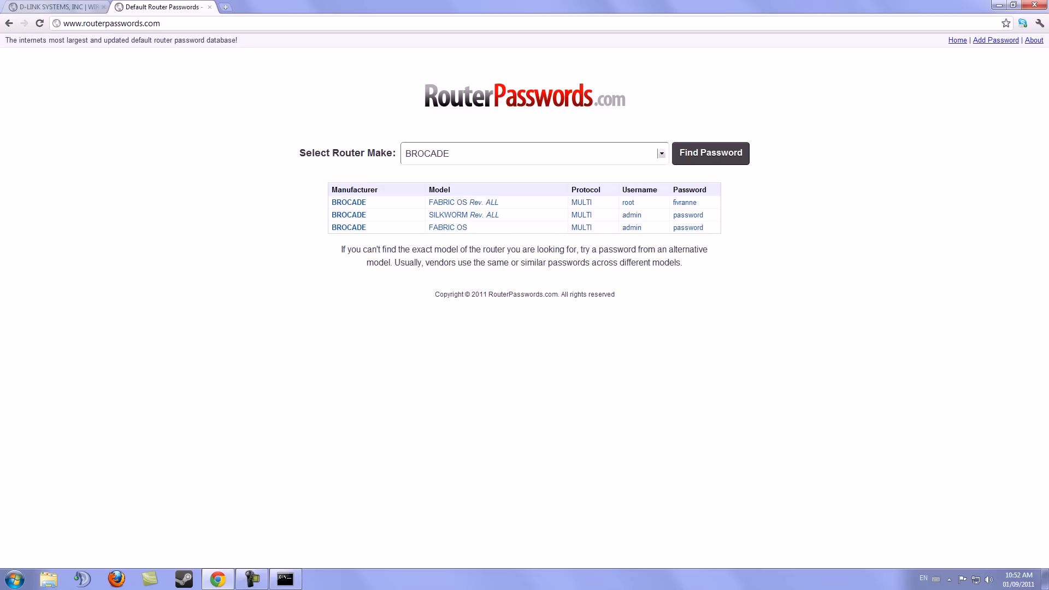
{"action": "double_click", "coordinate": [627, 202]}
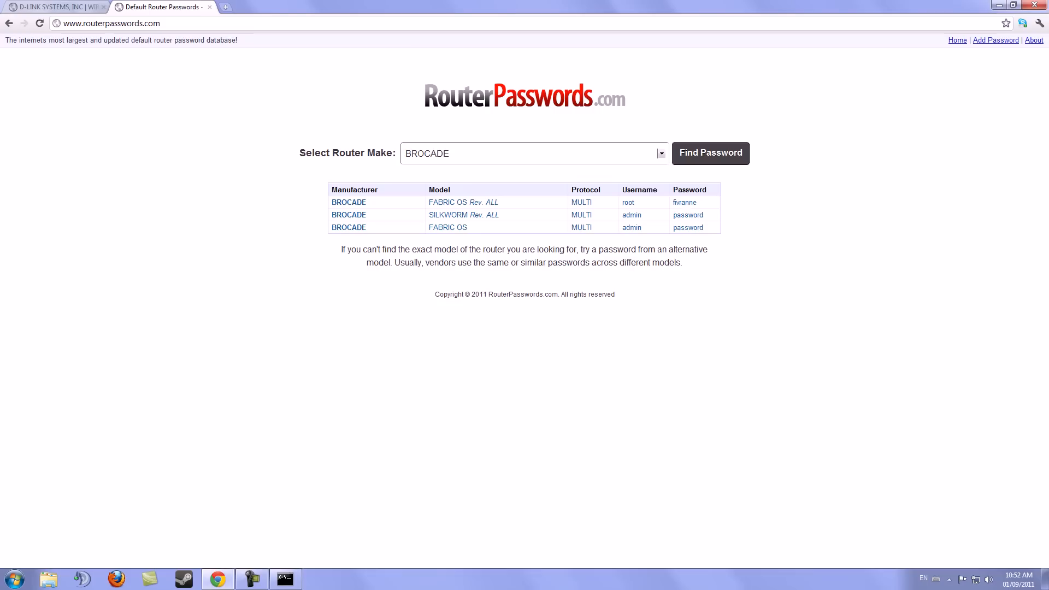
Scroll the Select Router Make list toward D-LINK, then return to the D-Link login tab
{"action": "left_click", "coordinate": [661, 153]}
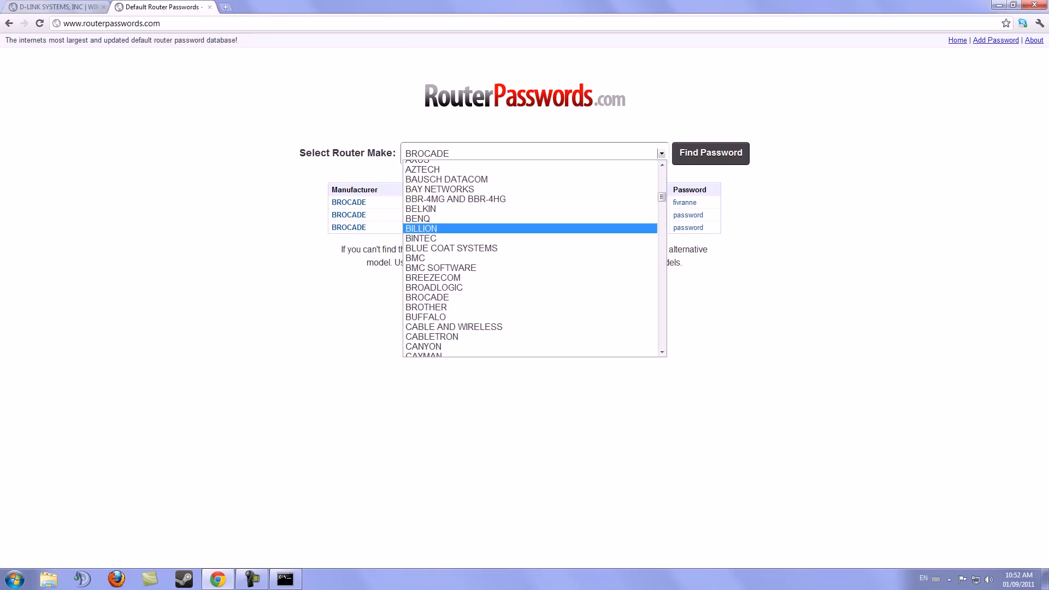
{"action": "scroll", "scroll_direction": "down", "scroll_amount": 3}
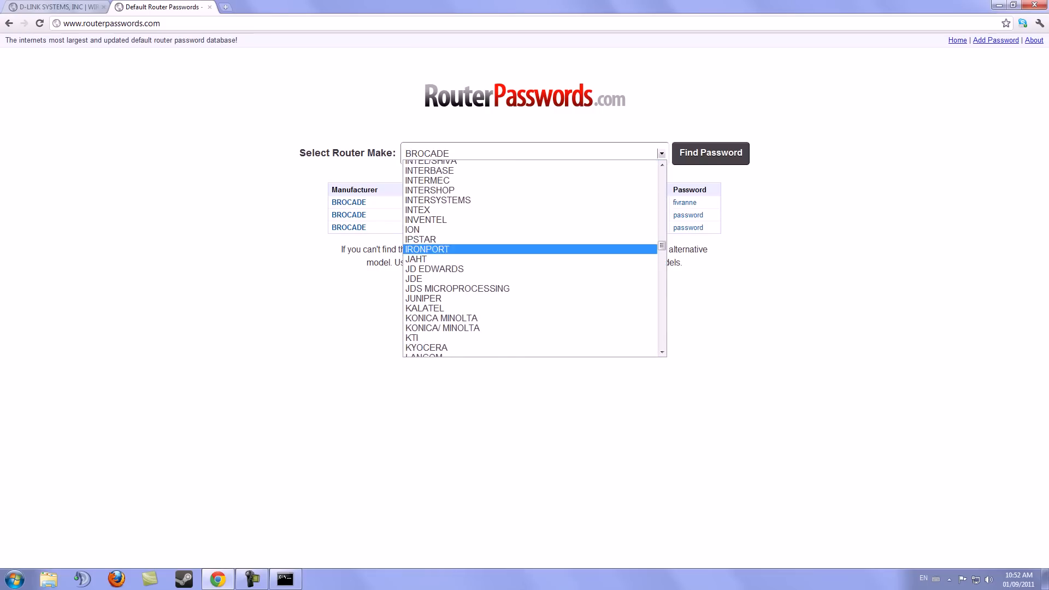
{"action": "scroll", "scroll_direction": "down", "scroll_amount": 3}
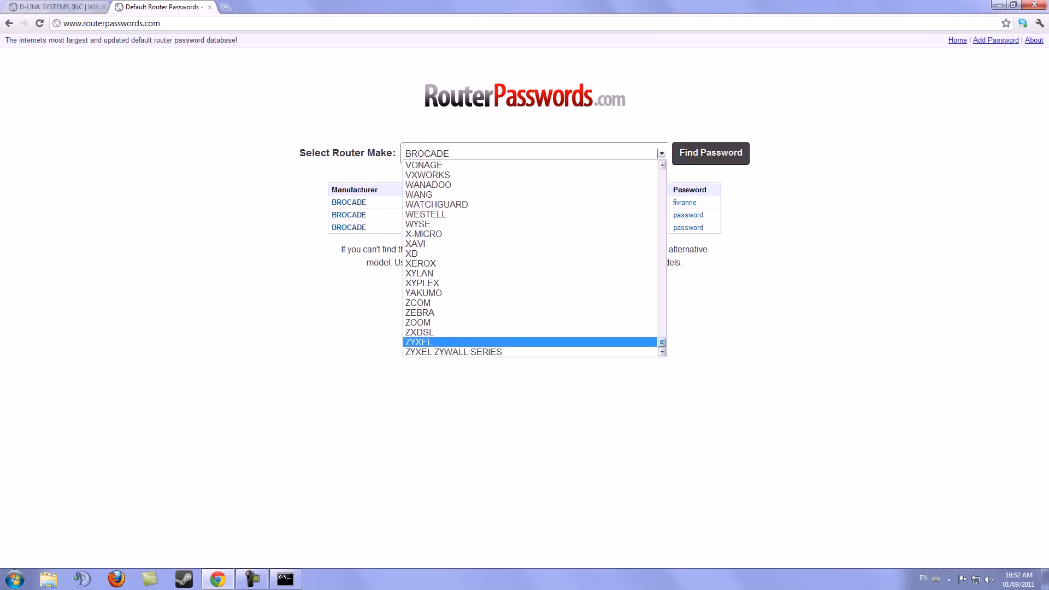
{"action": "scroll", "scroll_direction": "up", "scroll_amount": 3}
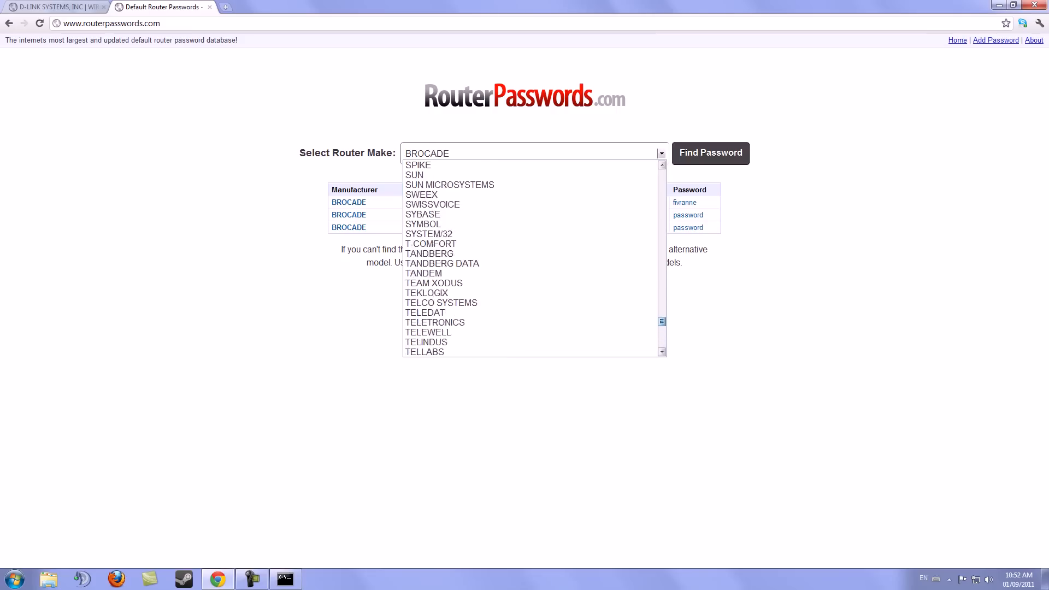
{"action": "scroll", "scroll_direction": "up", "scroll_amount": 3}
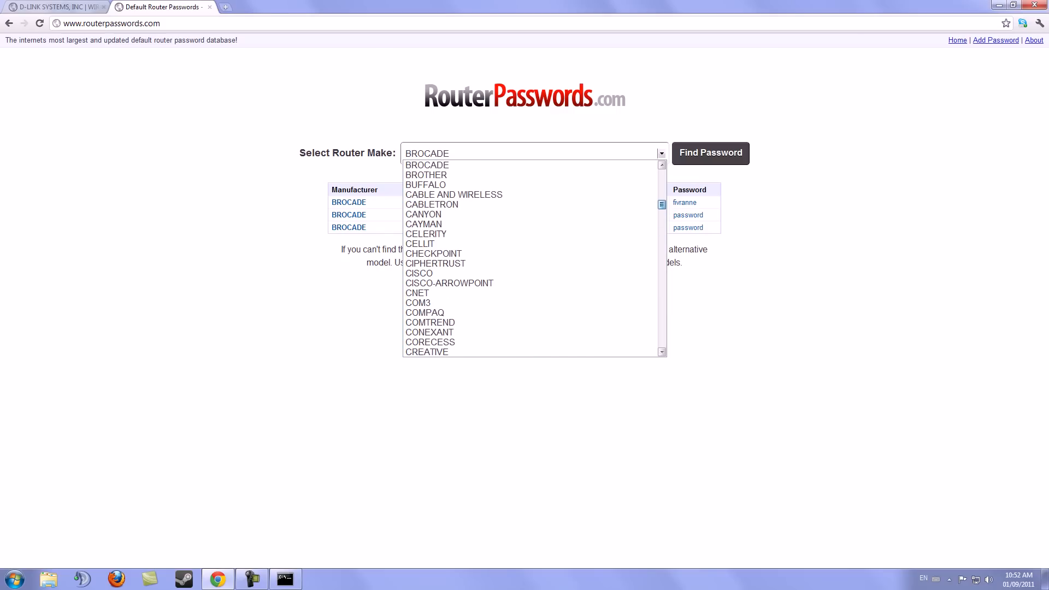
{"action": "scroll", "scroll_direction": "down", "scroll_amount": 3}
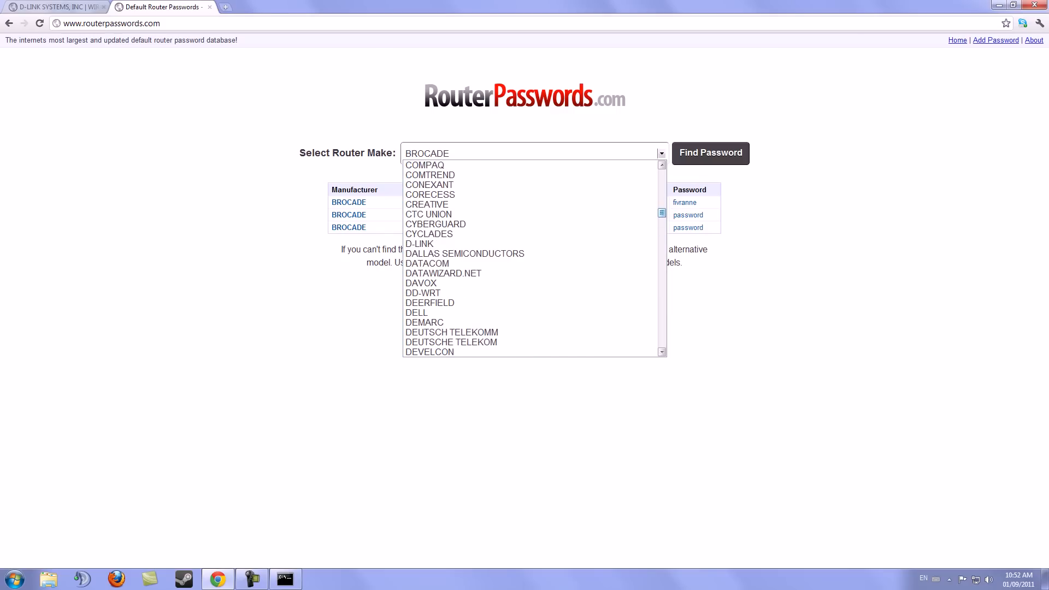
{"action": "mouse_move", "coordinate": [443, 273]}
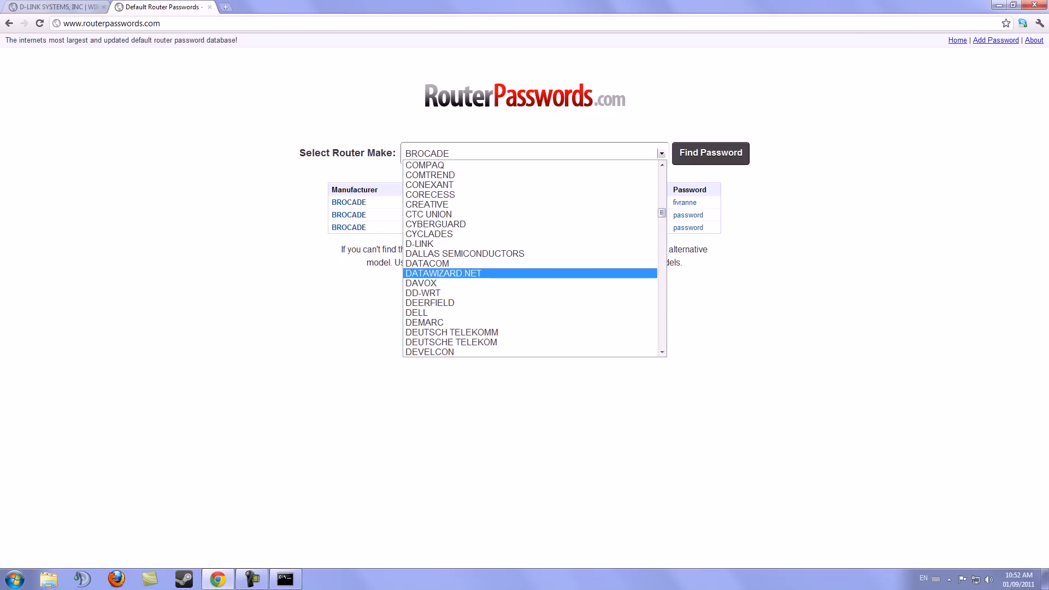
{"action": "left_click", "coordinate": [53, 7]}
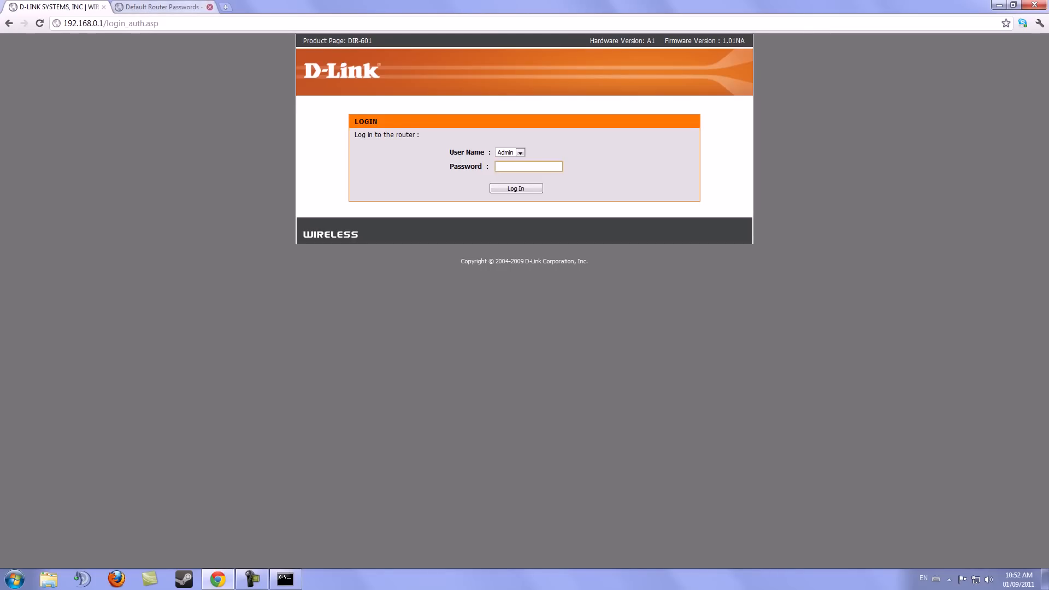
Select the login page address, then switch to the Default Router Passwords tab
{"action": "left_click", "coordinate": [107, 23]}
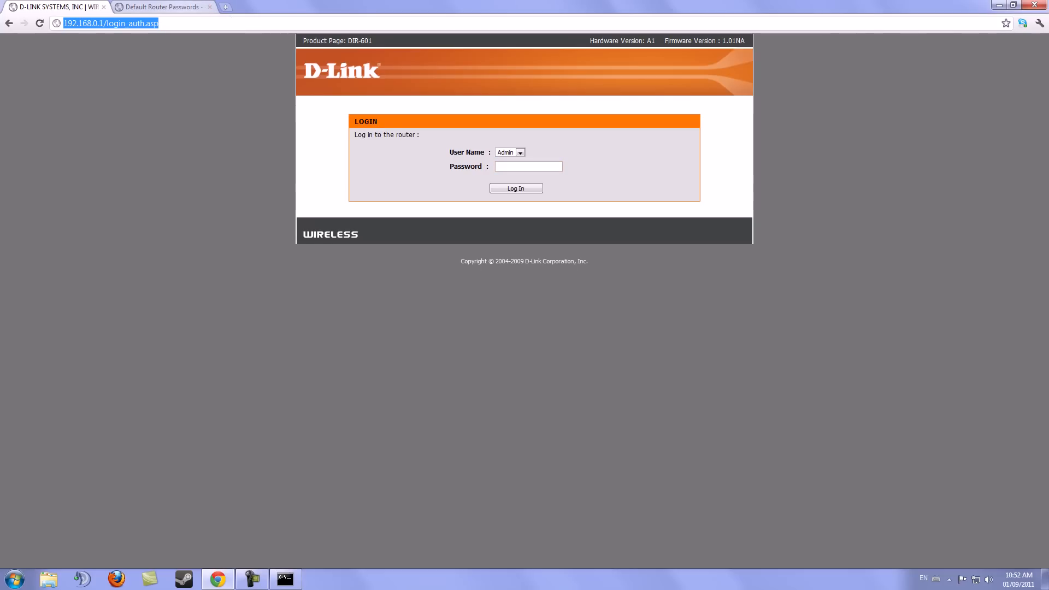
{"action": "mouse_move", "coordinate": [160, 7]}
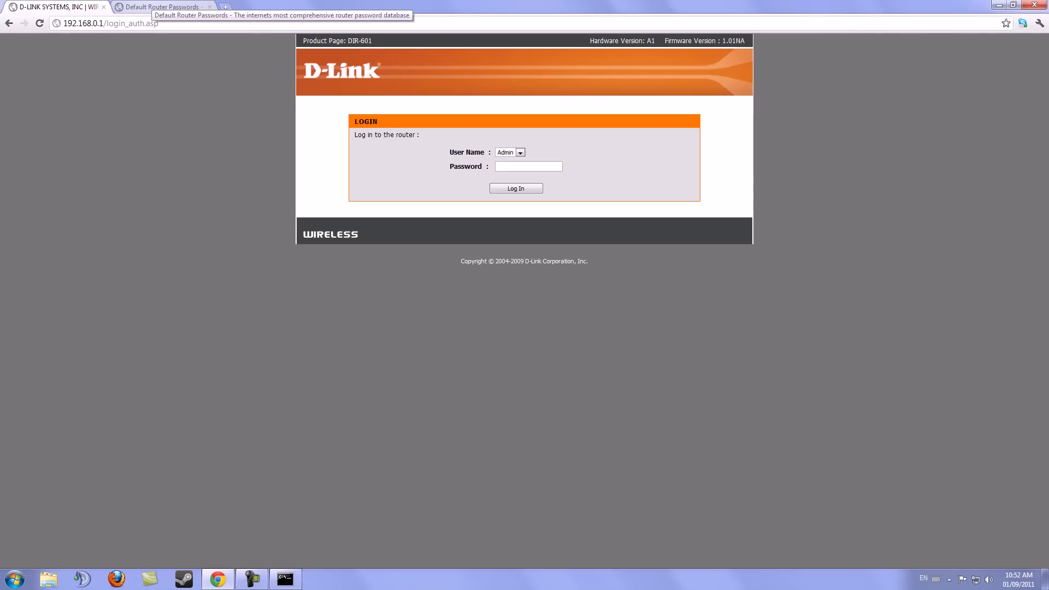
{"action": "left_click", "coordinate": [164, 7]}
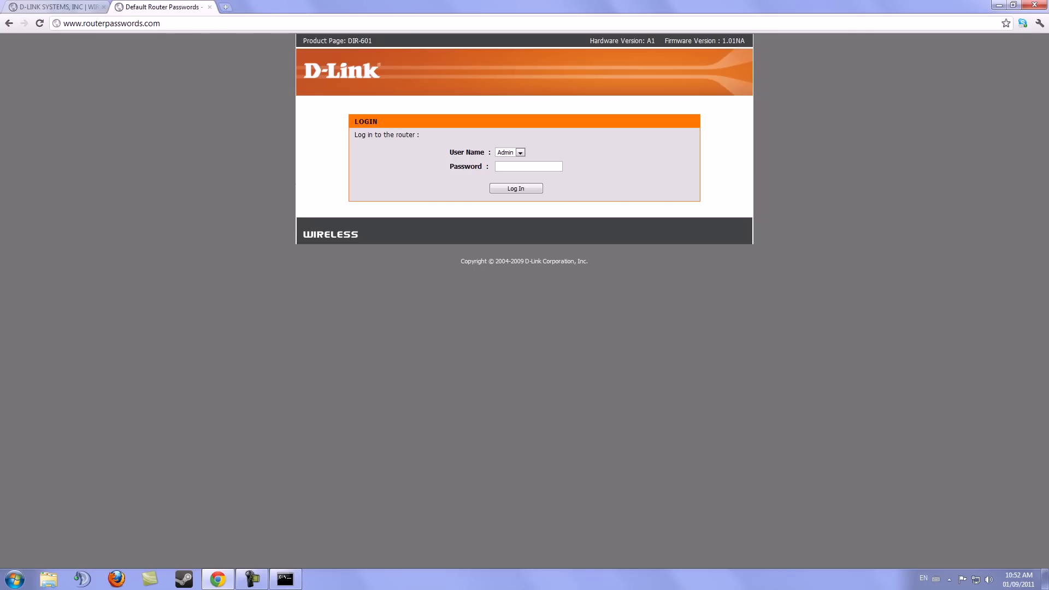